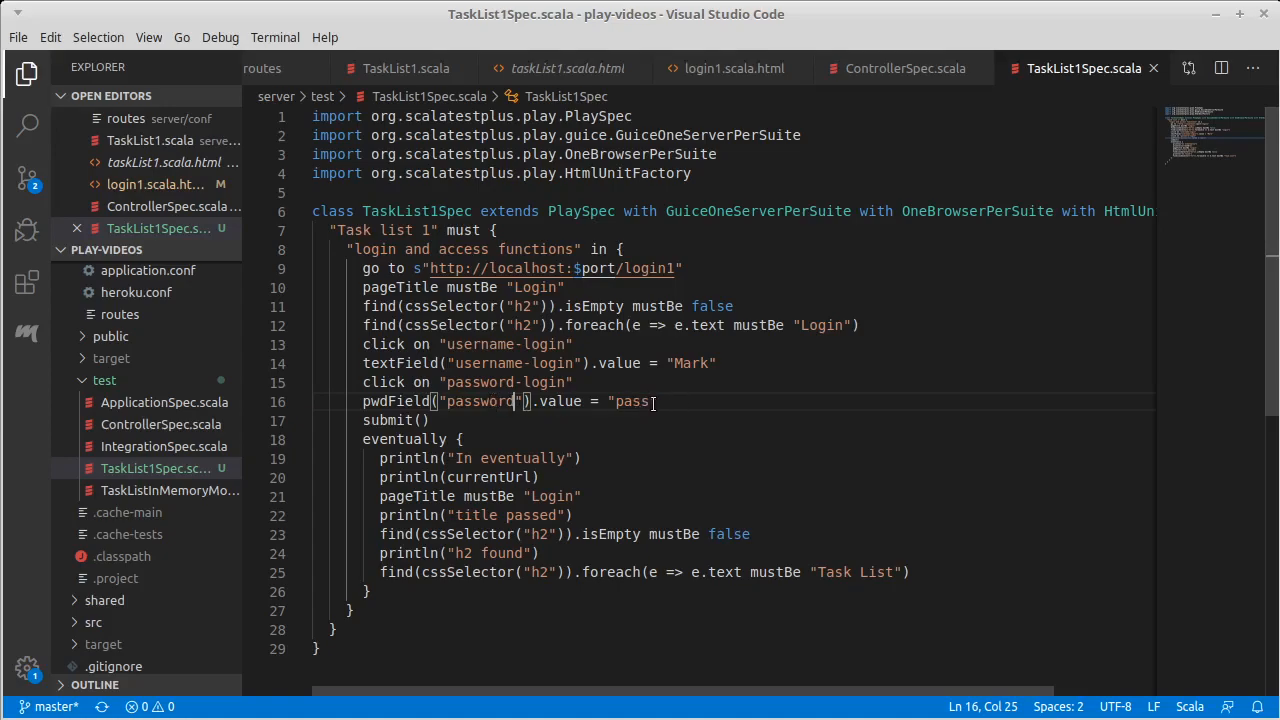
# Check the field ids in taskList1.scala.html and login1.scala.html, then return to TaskList1Spec.scala.
pyautogui.click(566, 68)
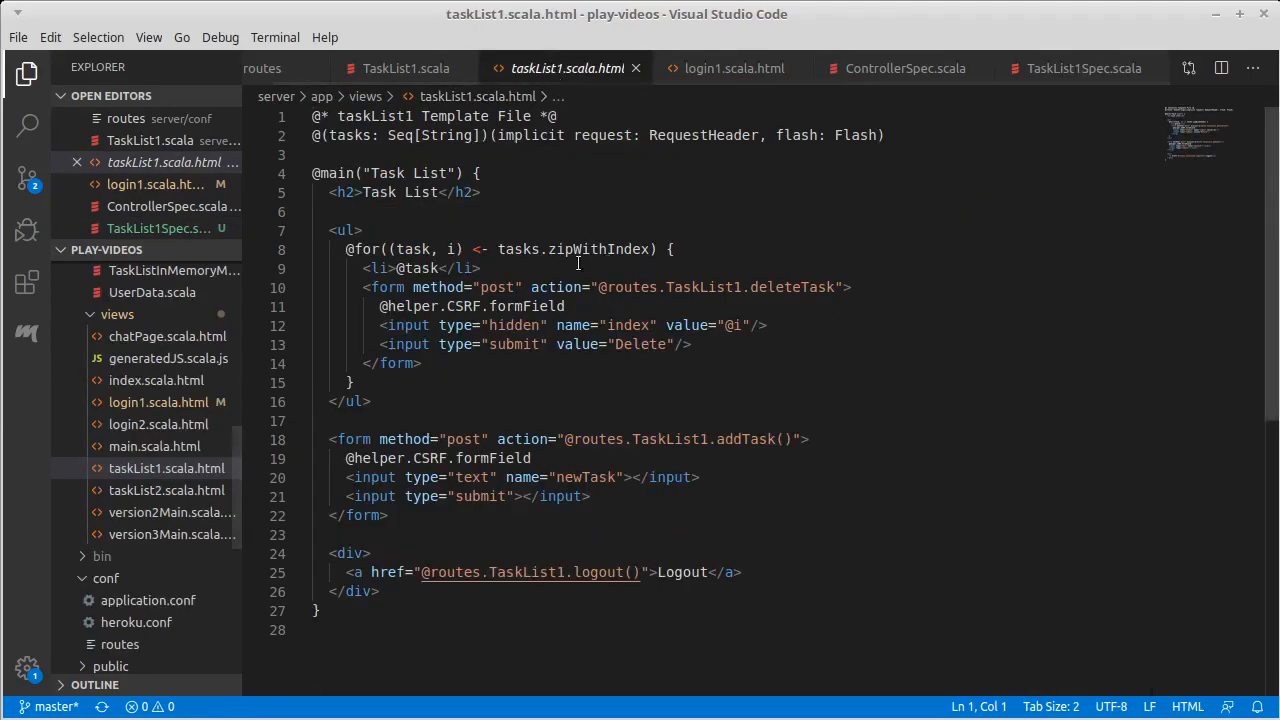
pyautogui.click(732, 68)
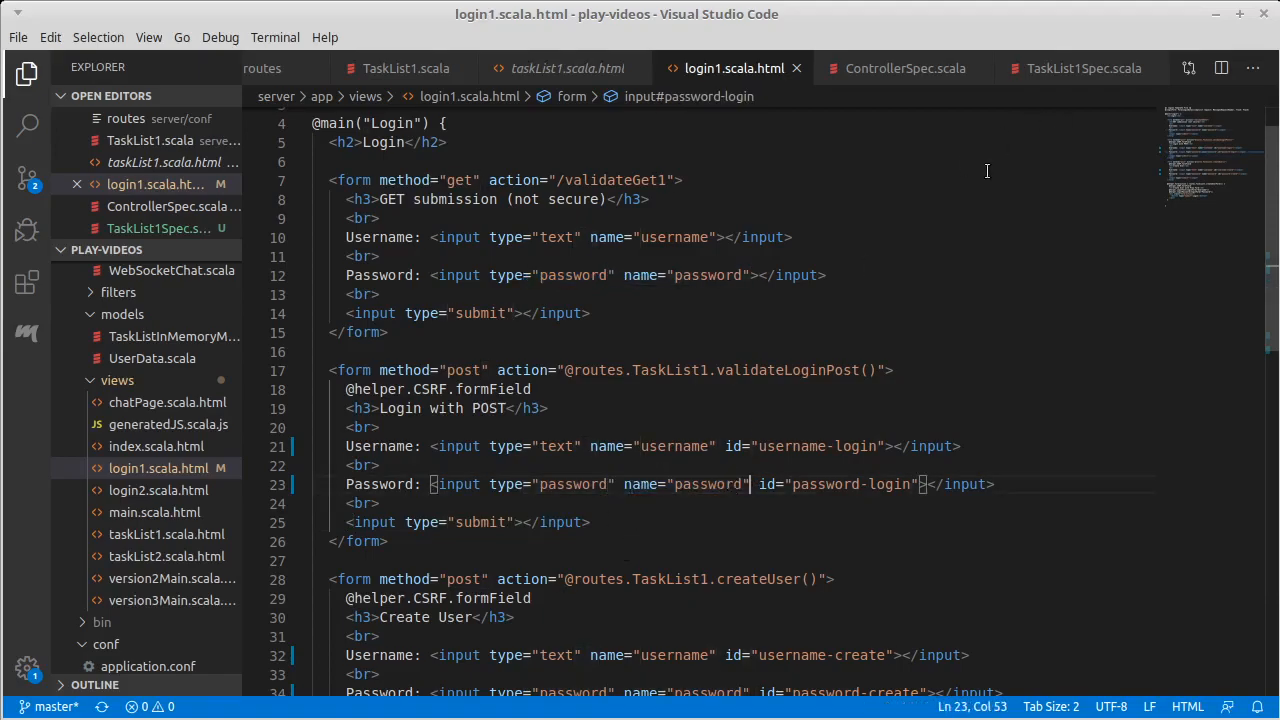
pyautogui.moveTo(408, 312)
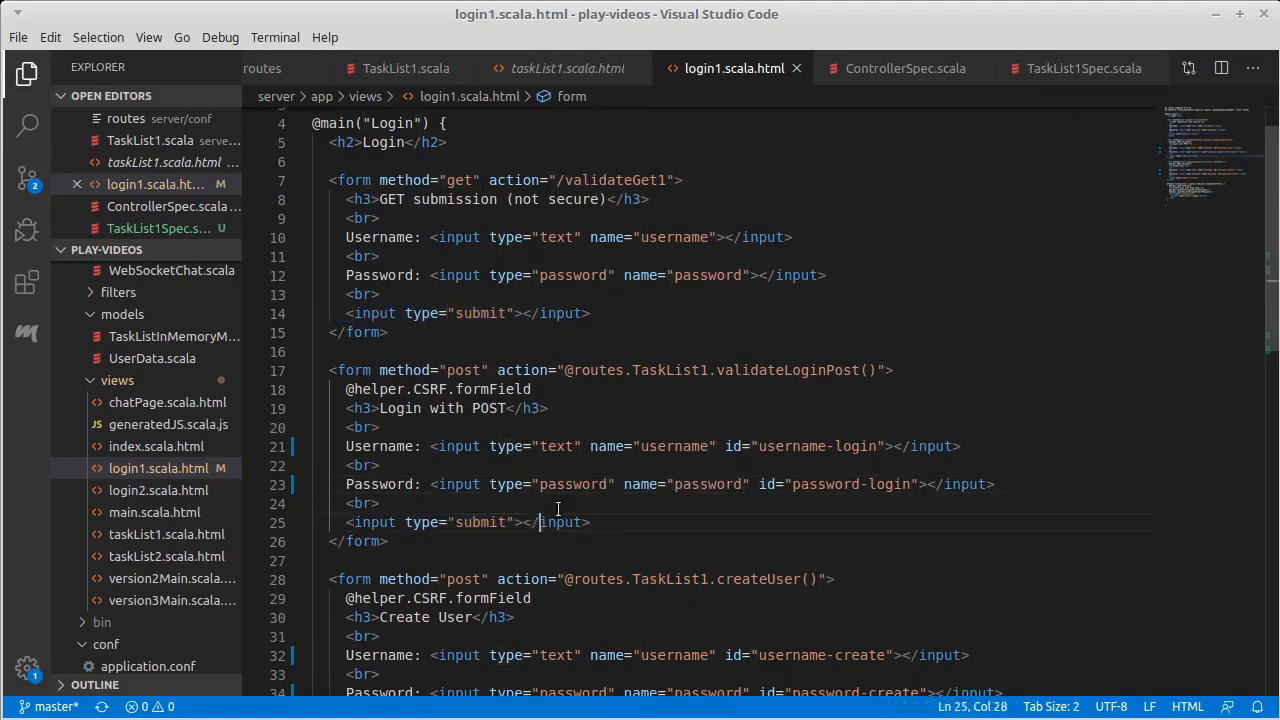
pyautogui.click(1084, 68)
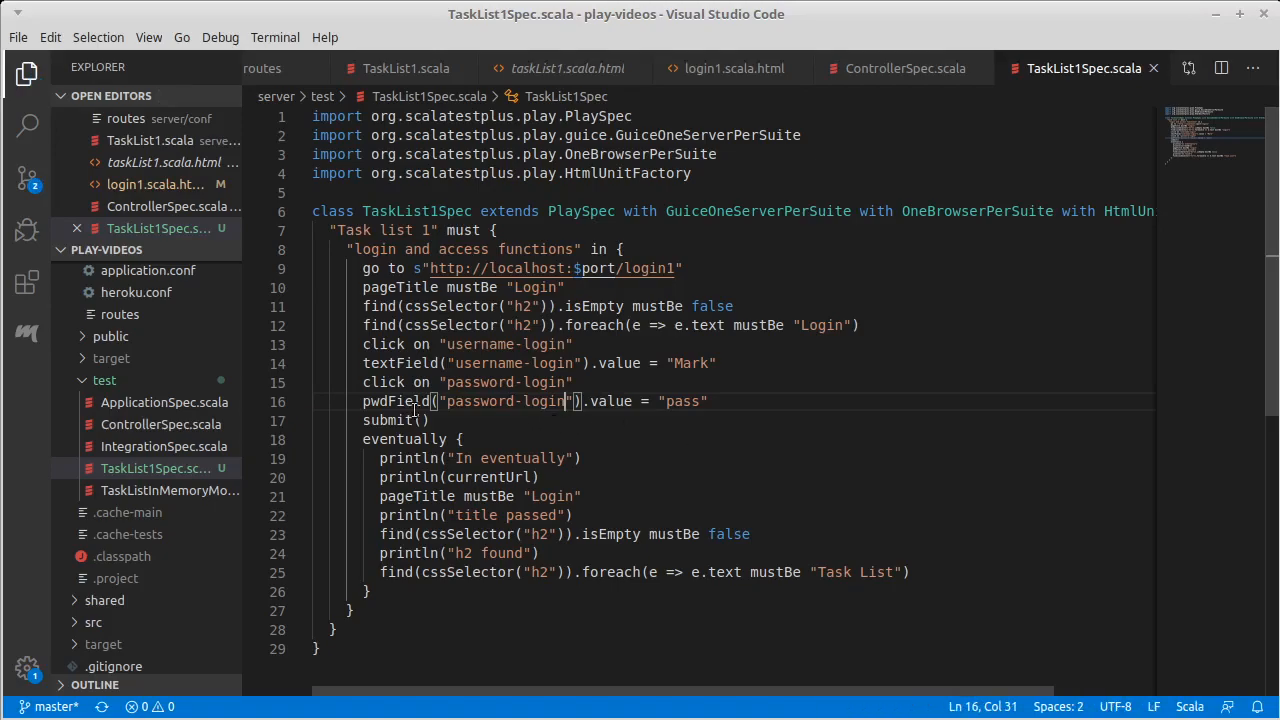
pyautogui.moveTo(390, 400)
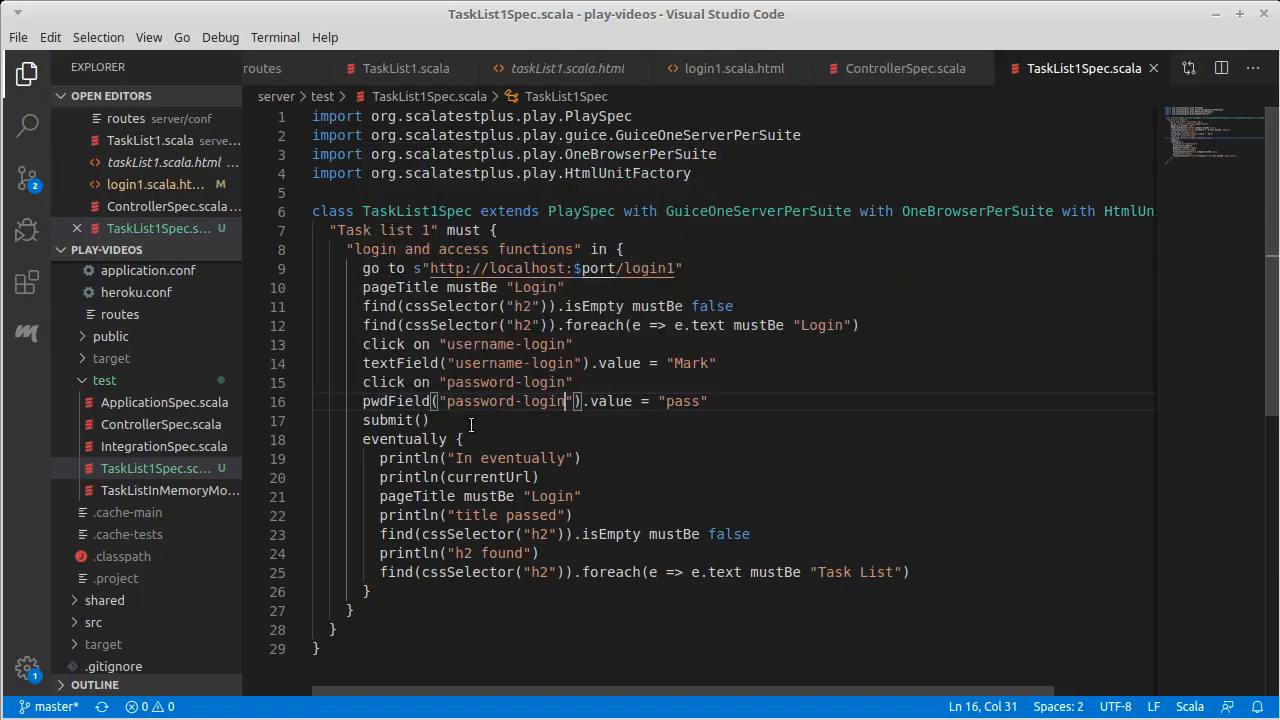
# Wrap "password-login" in id(...) and change the expected page title from Login to Task List.
pyautogui.doubleClick(456, 324)
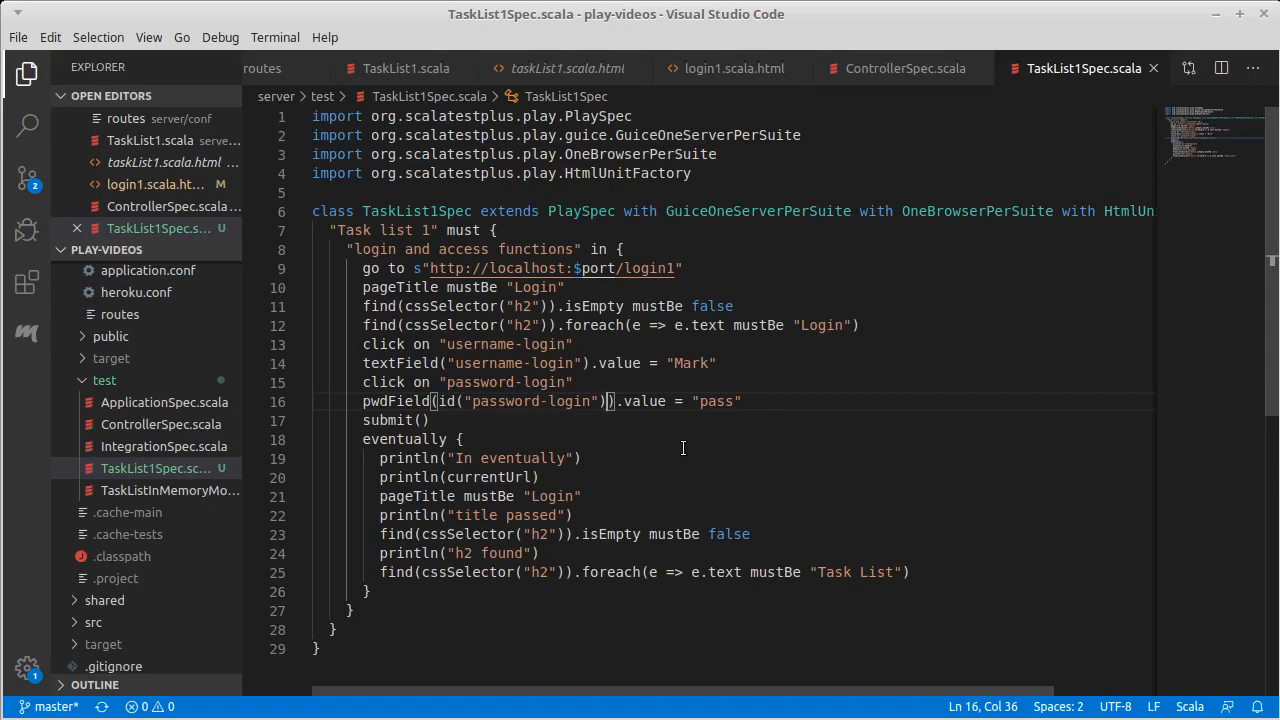
pyautogui.doubleClick(552, 496)
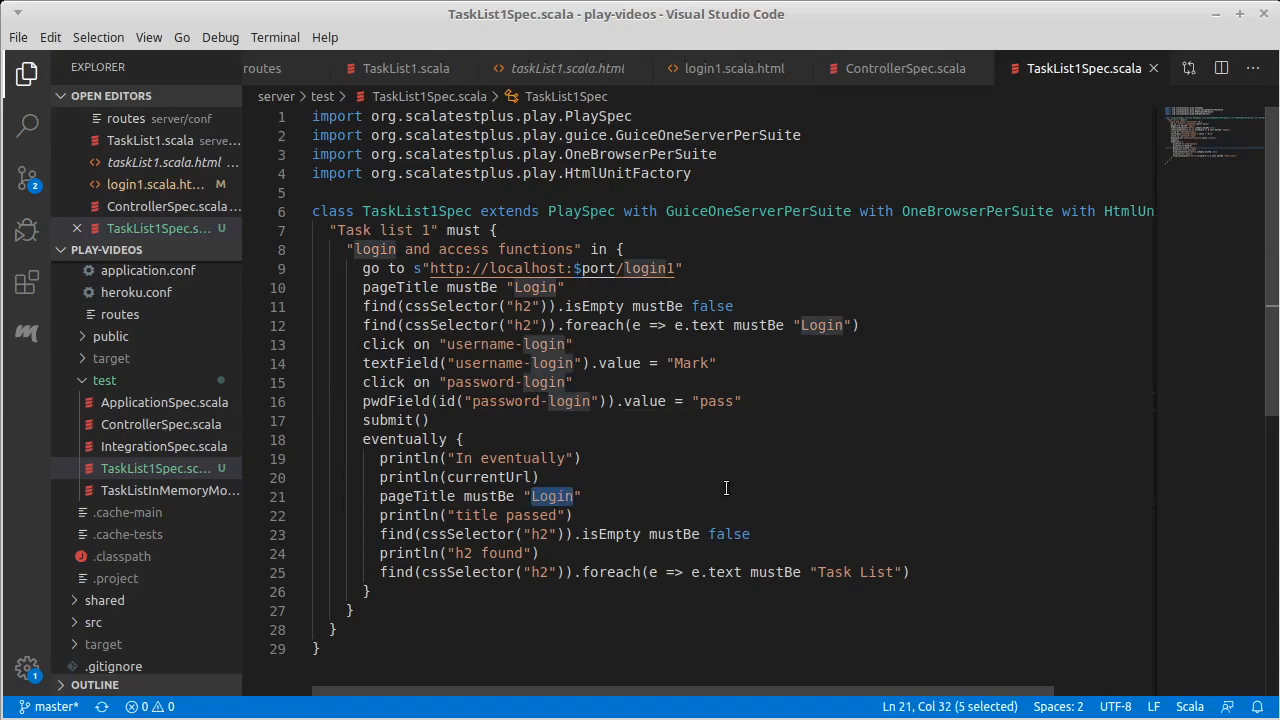
pyautogui.write('Task Lis')
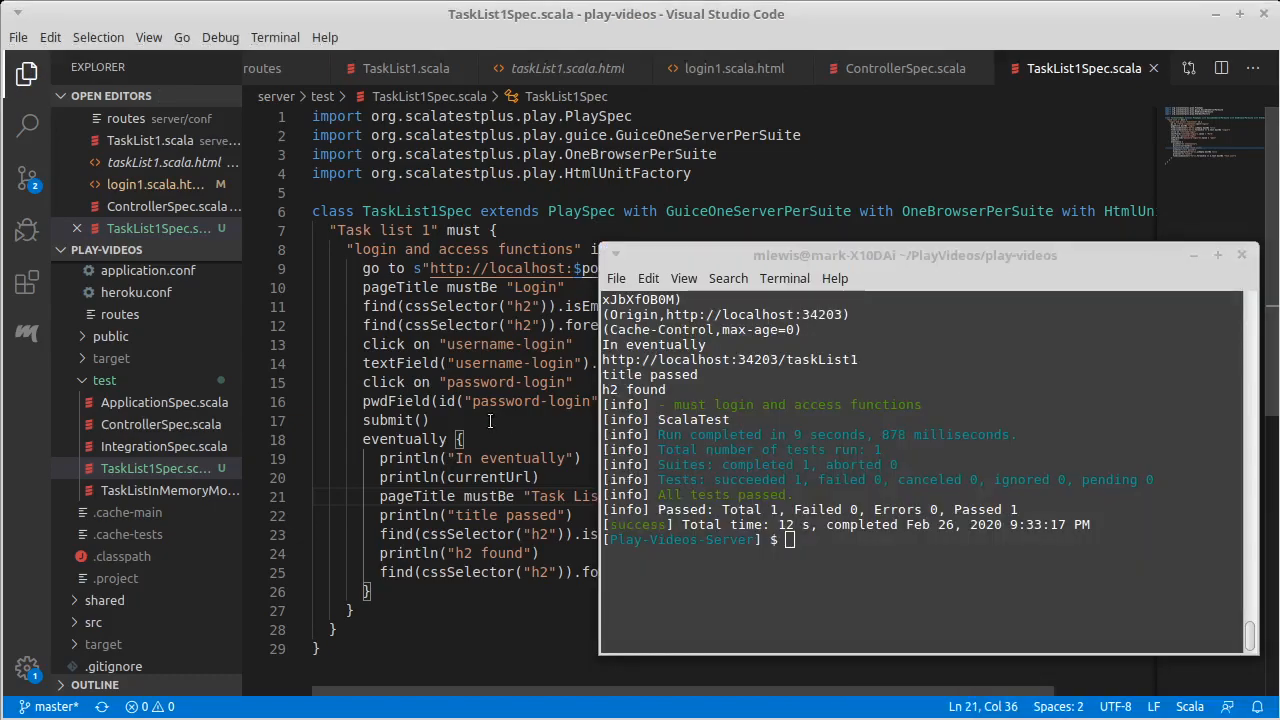
# Run testOnly TaskList1Spec in the sbt terminal and get 1 test passed.
pyautogui.write('testOnly TaskList1Spec')
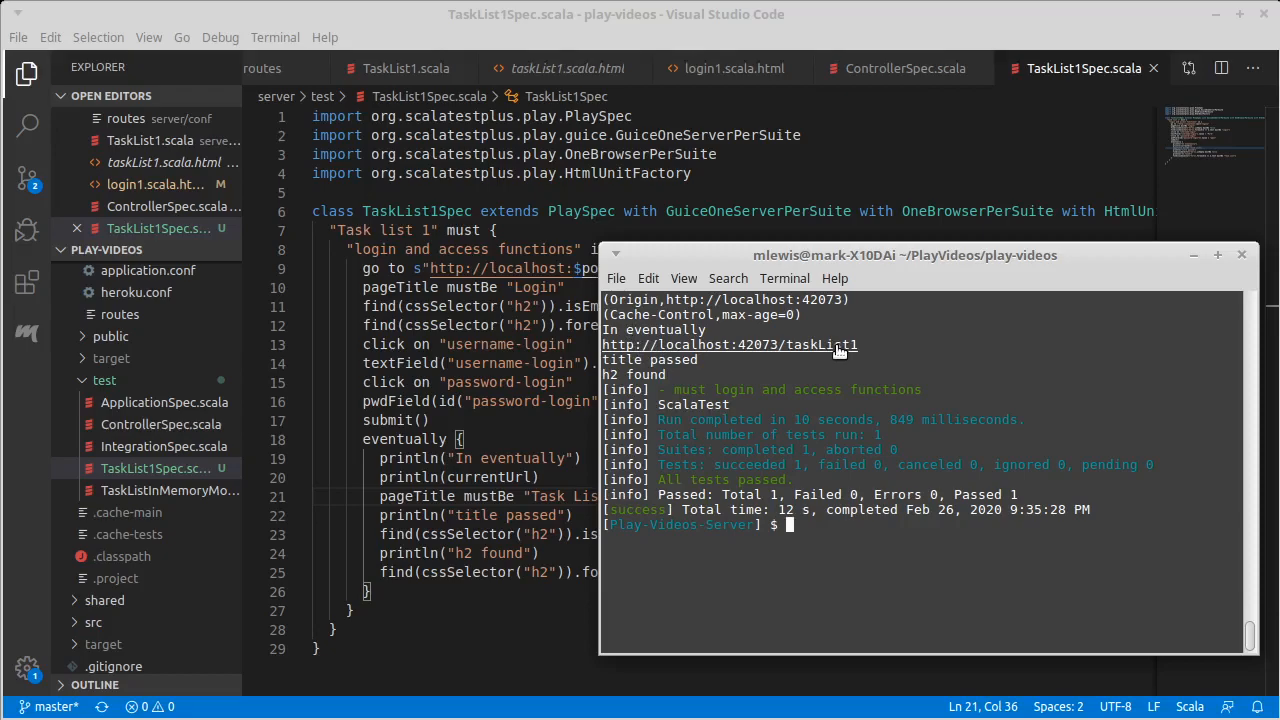
pyautogui.moveTo(492, 476)
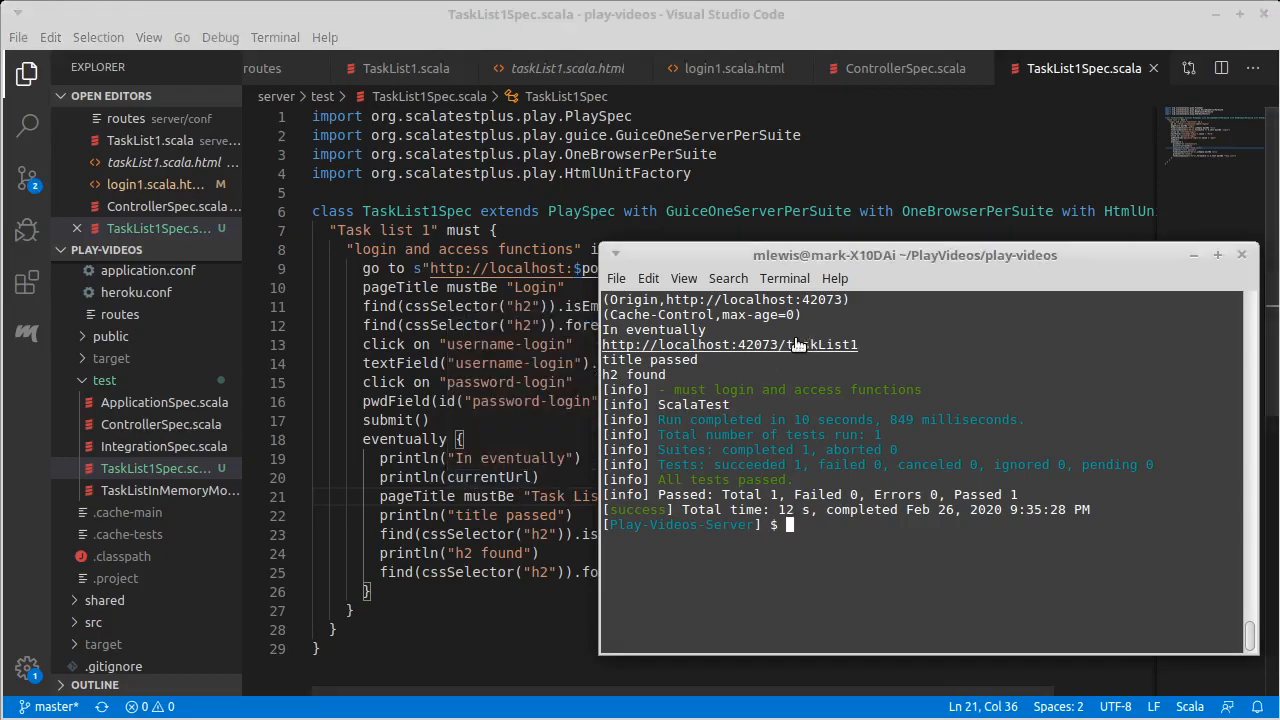
pyautogui.moveTo(880, 352)
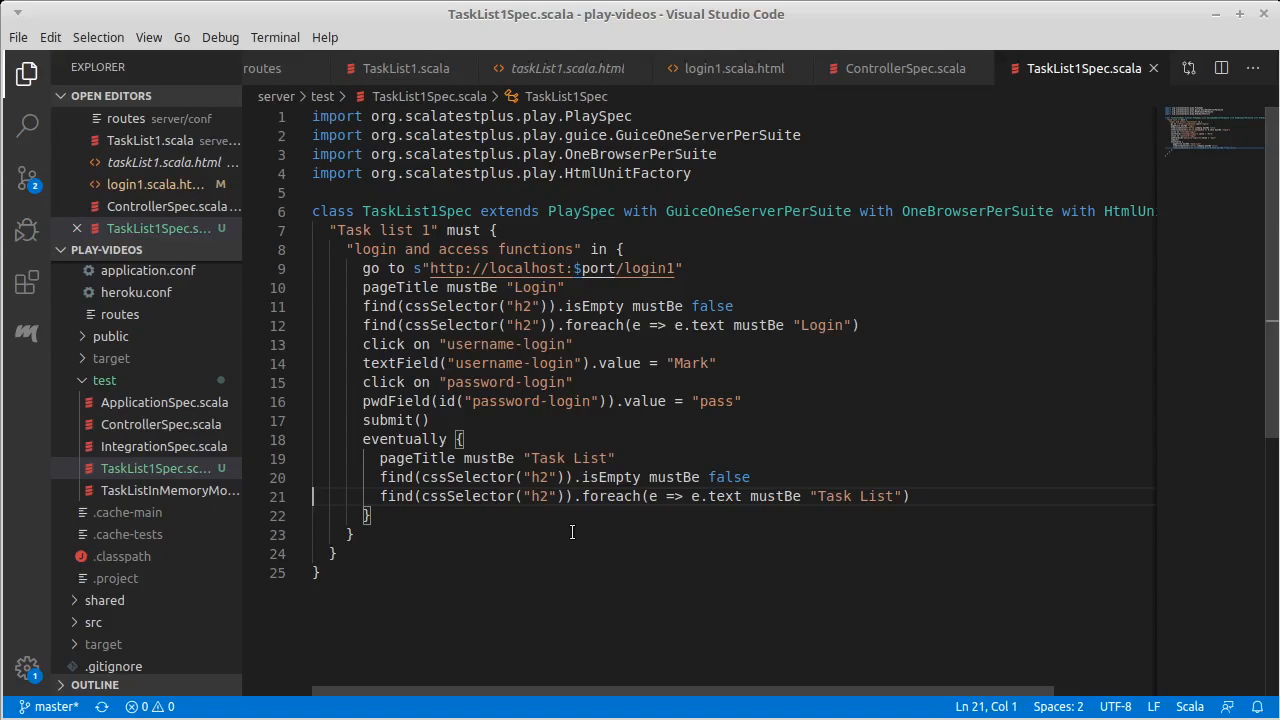
pyautogui.moveTo(468, 516)
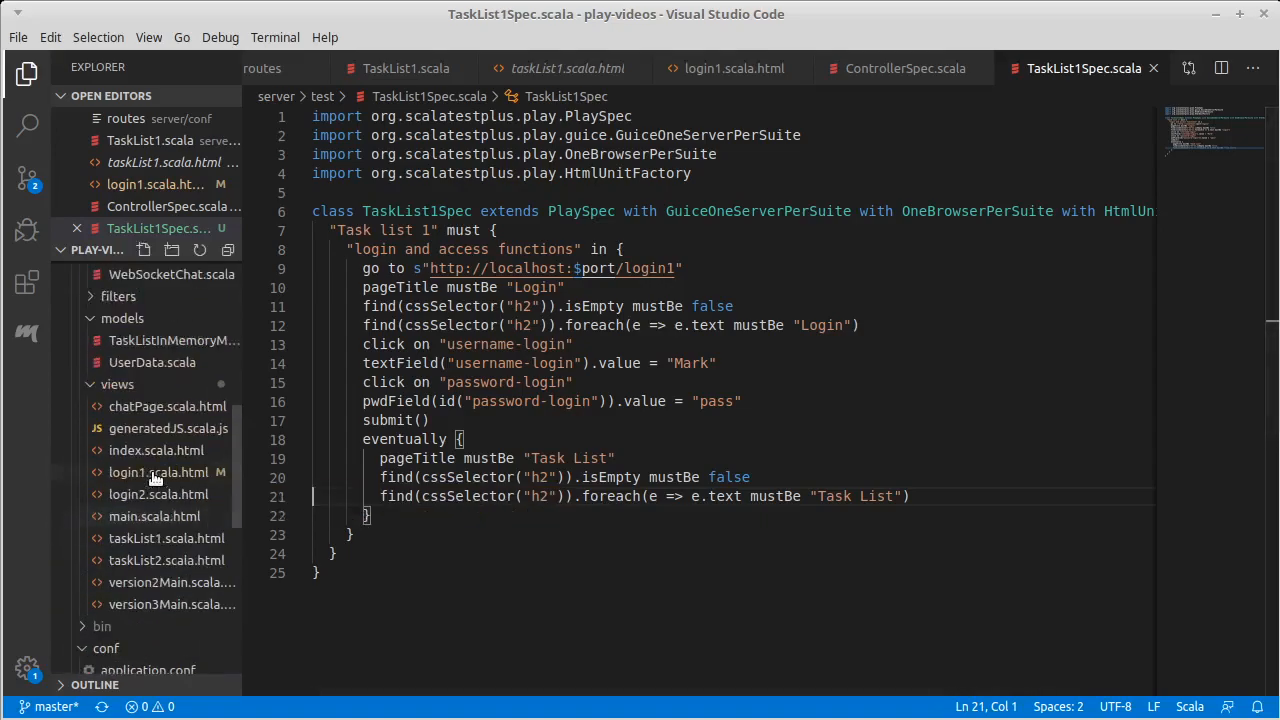
# Look up Mark's default task list in TaskListInMemoryModel.scala, then return to TaskList1Spec.scala.
pyautogui.click(174, 490)
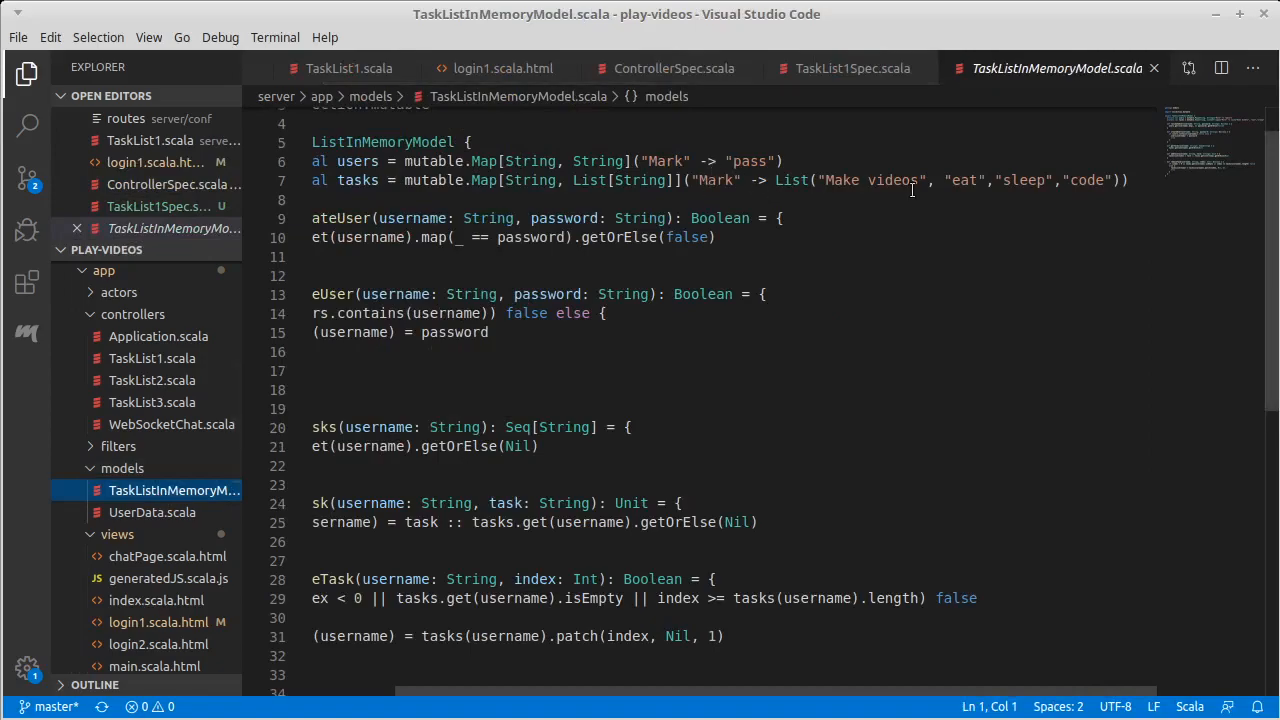
pyautogui.moveTo(776, 180); pyautogui.dragTo(1096, 180)
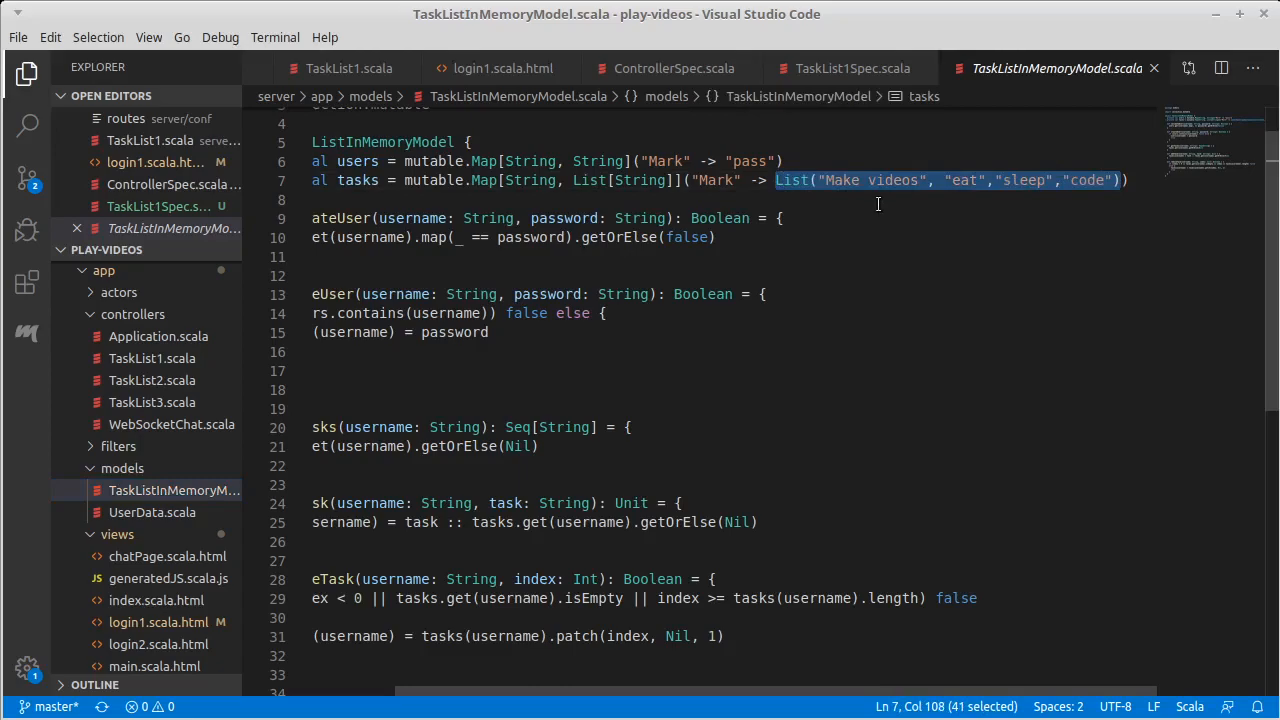
pyautogui.moveTo(940, 114)
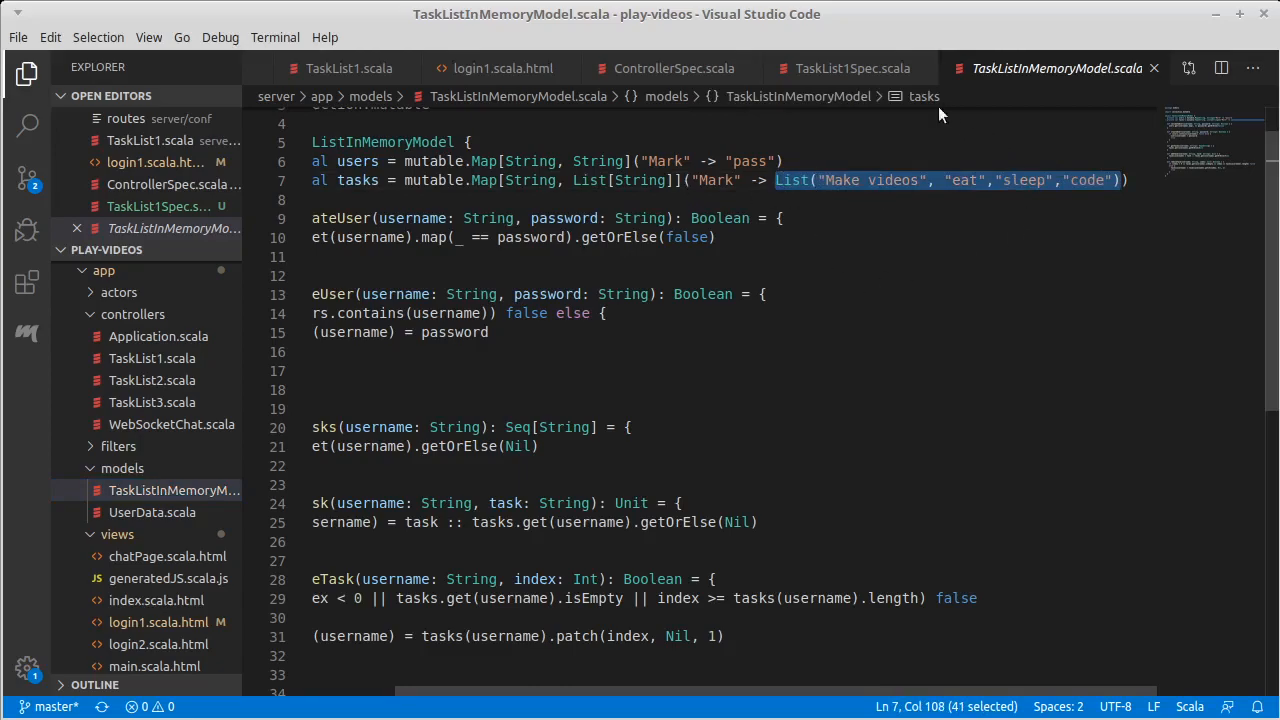
pyautogui.click(852, 68)
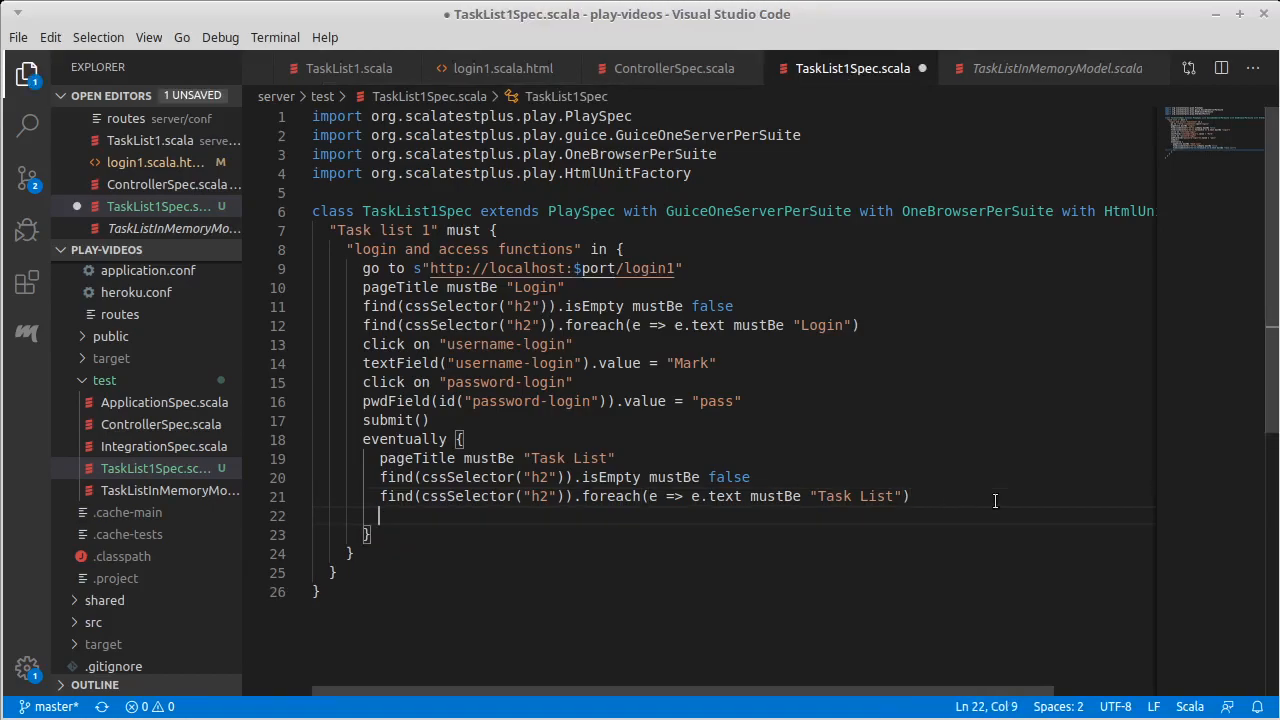
# Write findAll(cssSelector("li")).map(_.text) to collect the li elements' text.
pyautogui.write('findAll(')
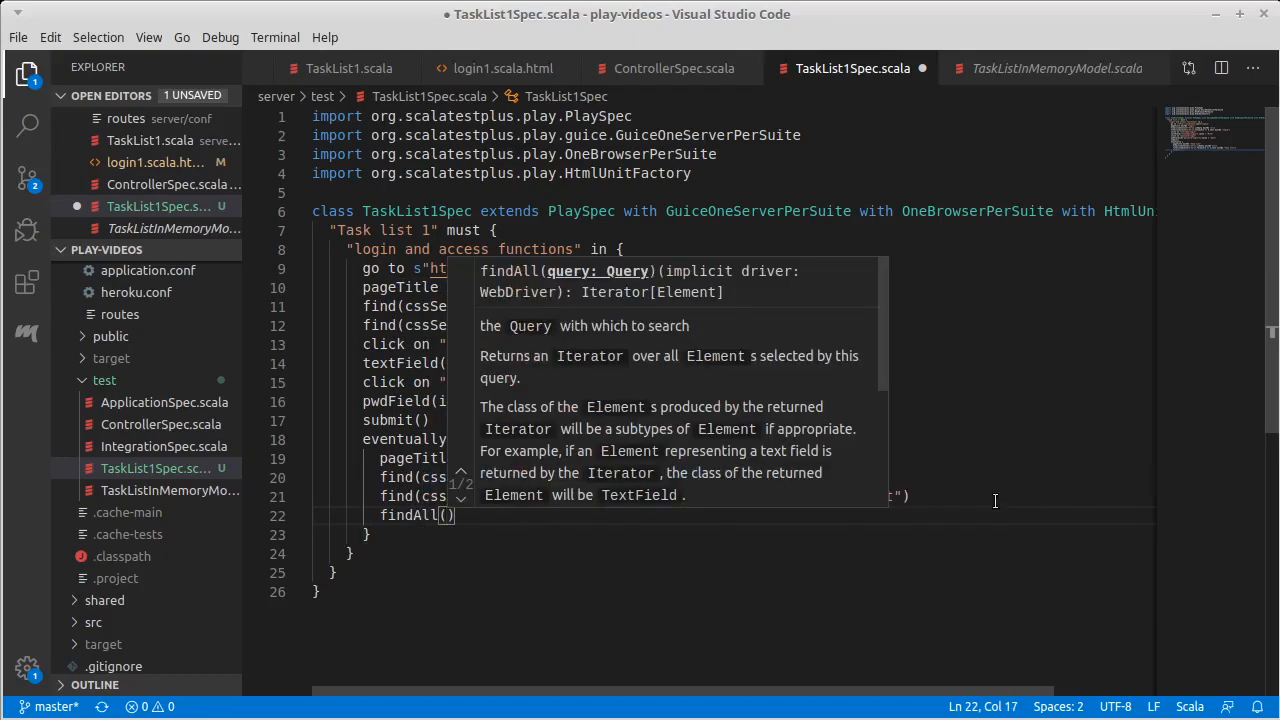
pyautogui.write('css')
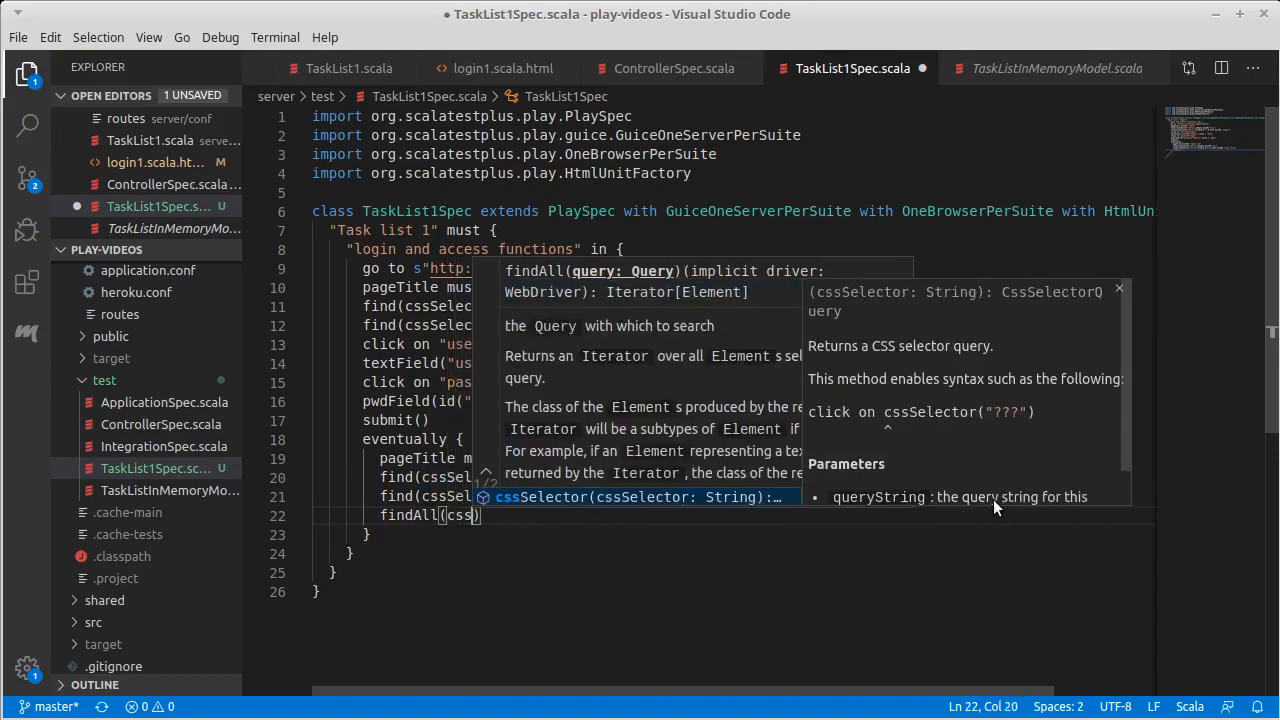
pyautogui.write('cssSelector(')
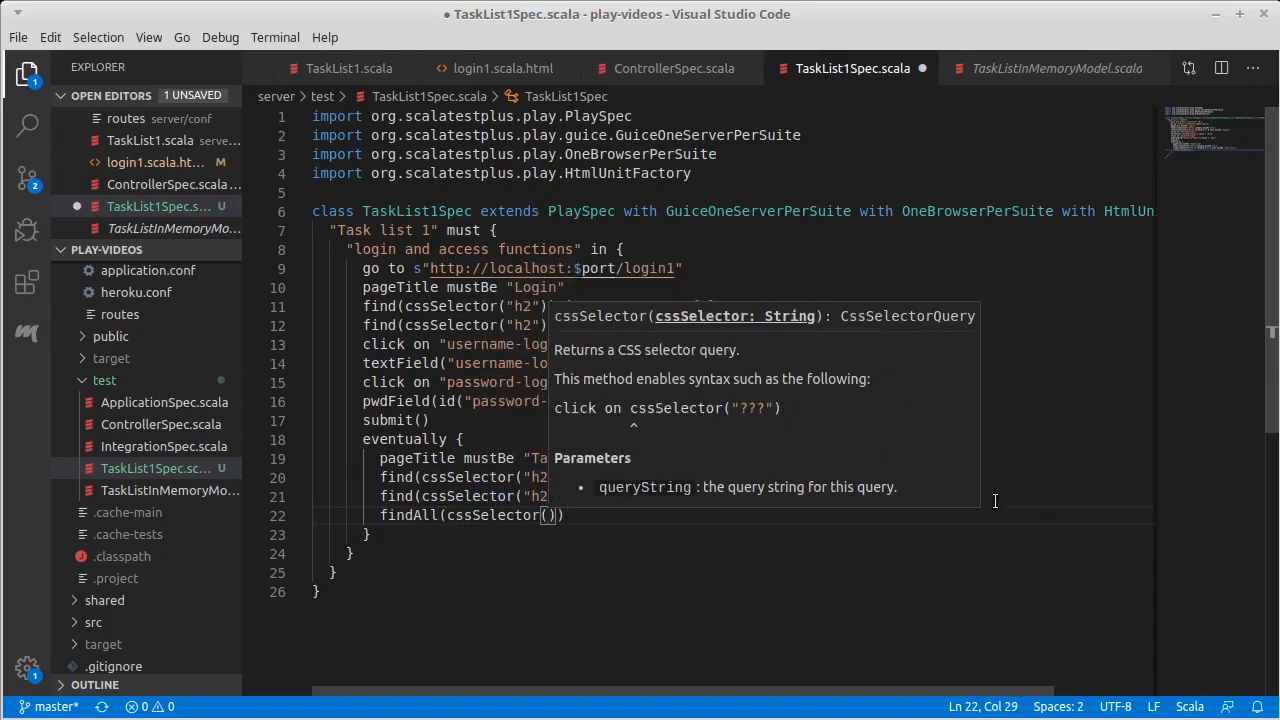
pyautogui.write('li"')
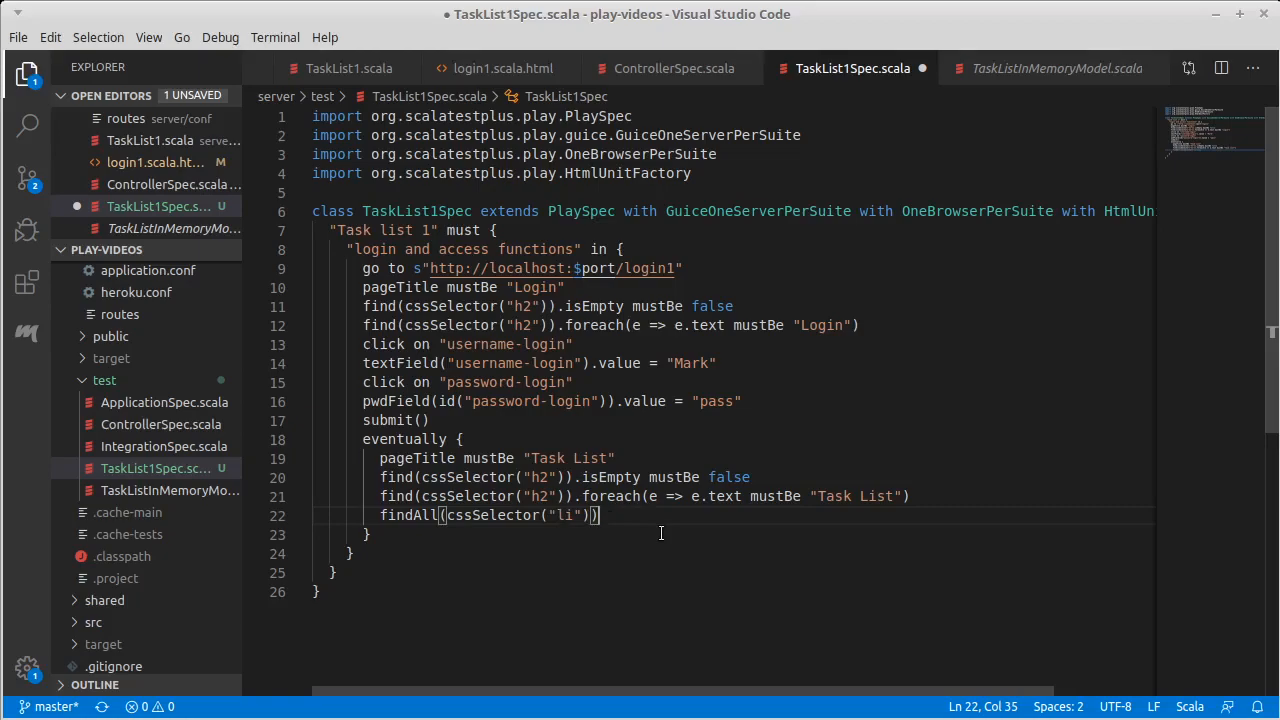
pyautogui.write('.map(')
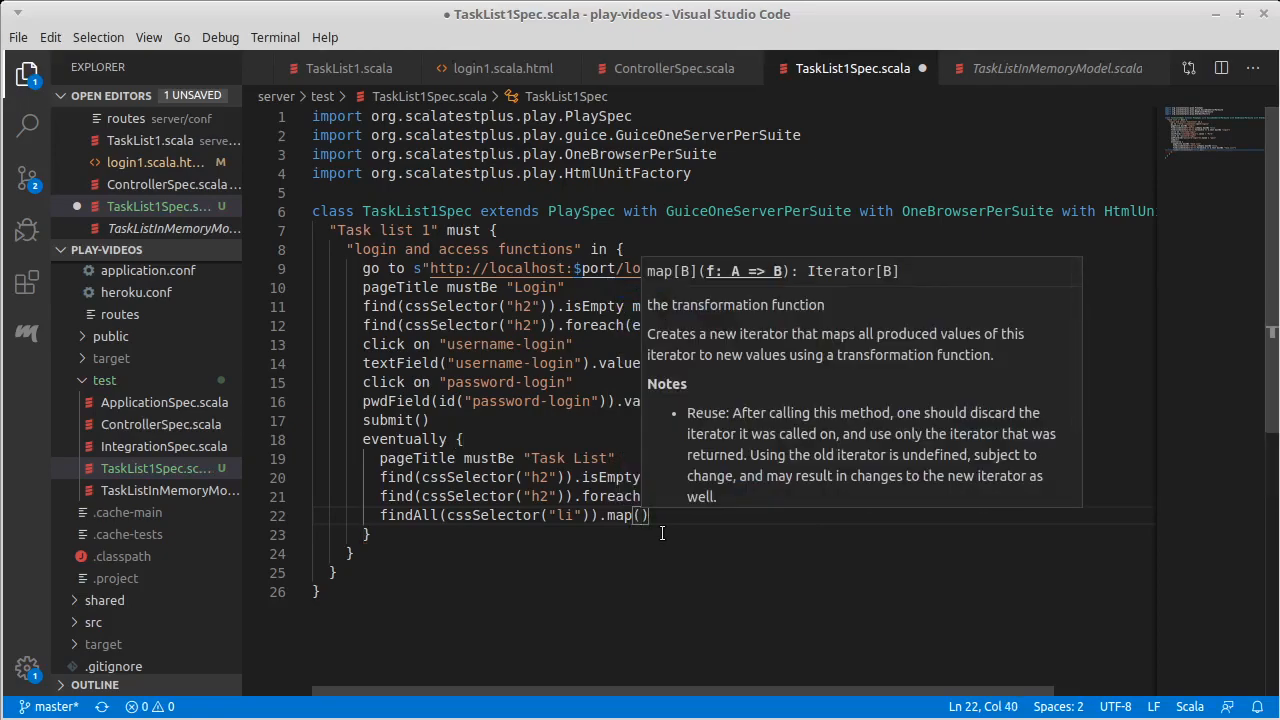
pyautogui.write('_.')
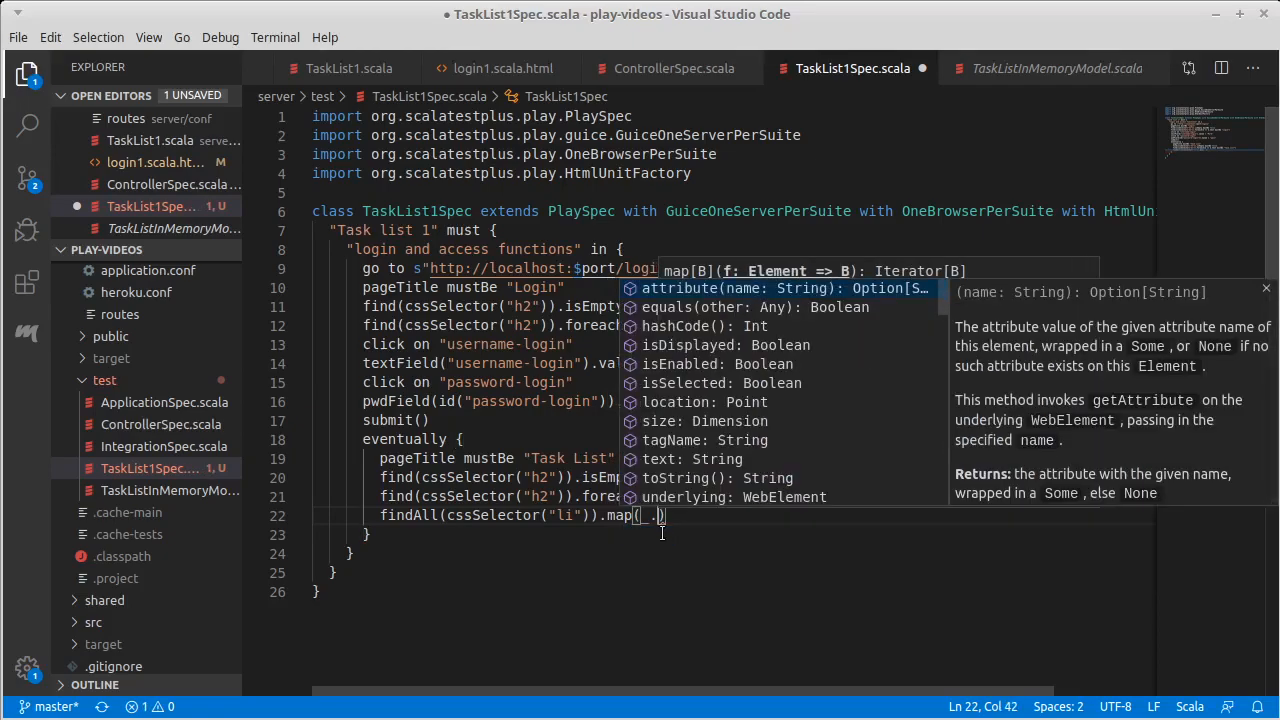
pyautogui.write('text')
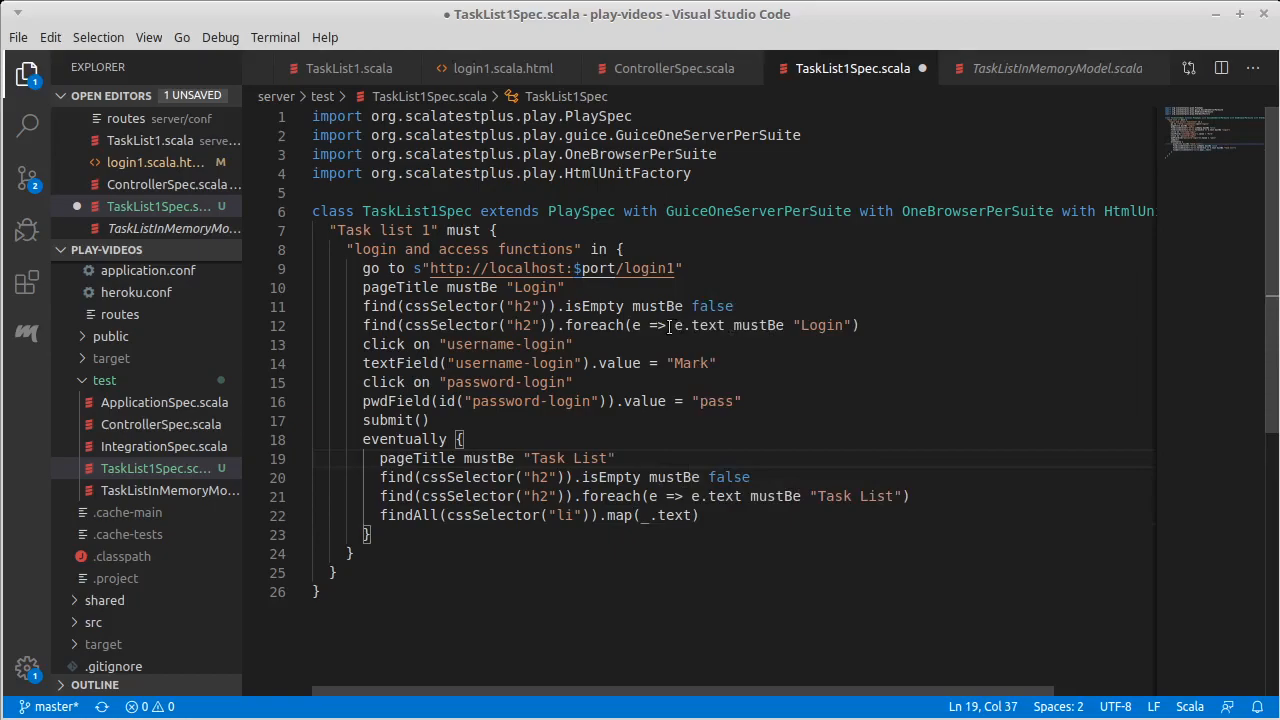
# Assert the texts mustBe List("Make videos", "eat","sleep","code").
pyautogui.doubleClick(700, 324)
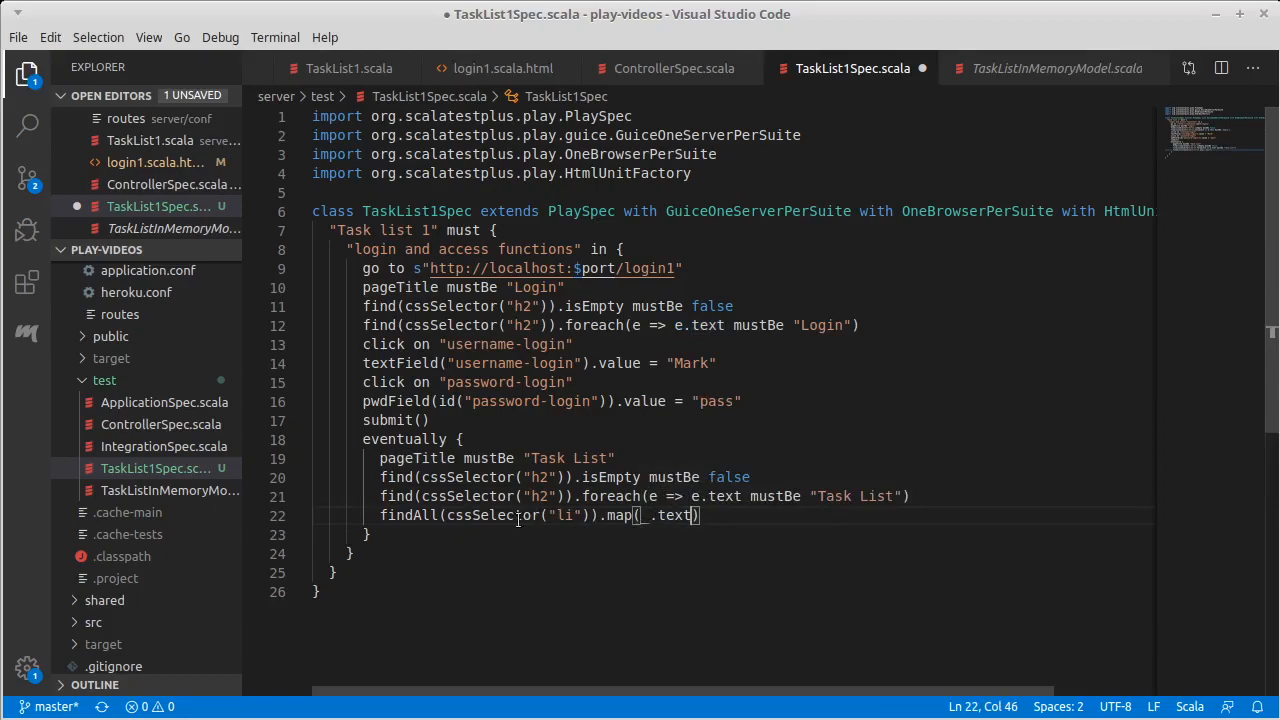
pyautogui.moveTo(744, 516)
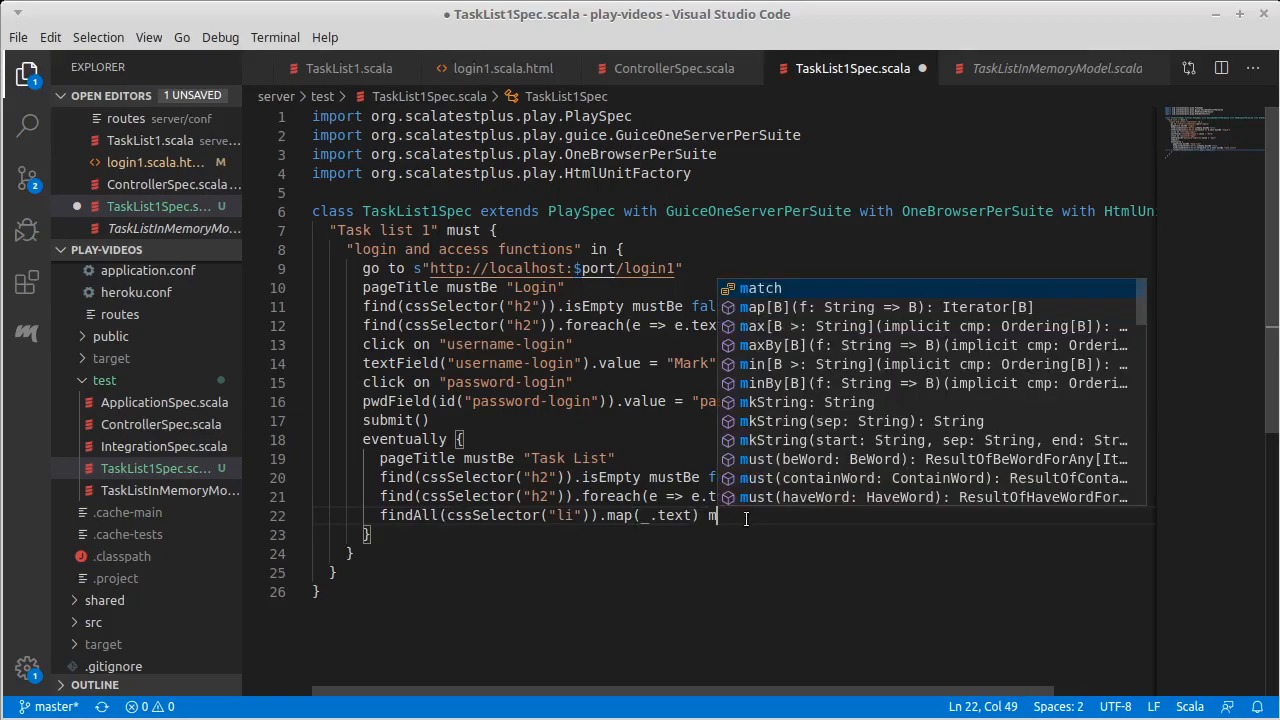
pyautogui.write('ustBe')
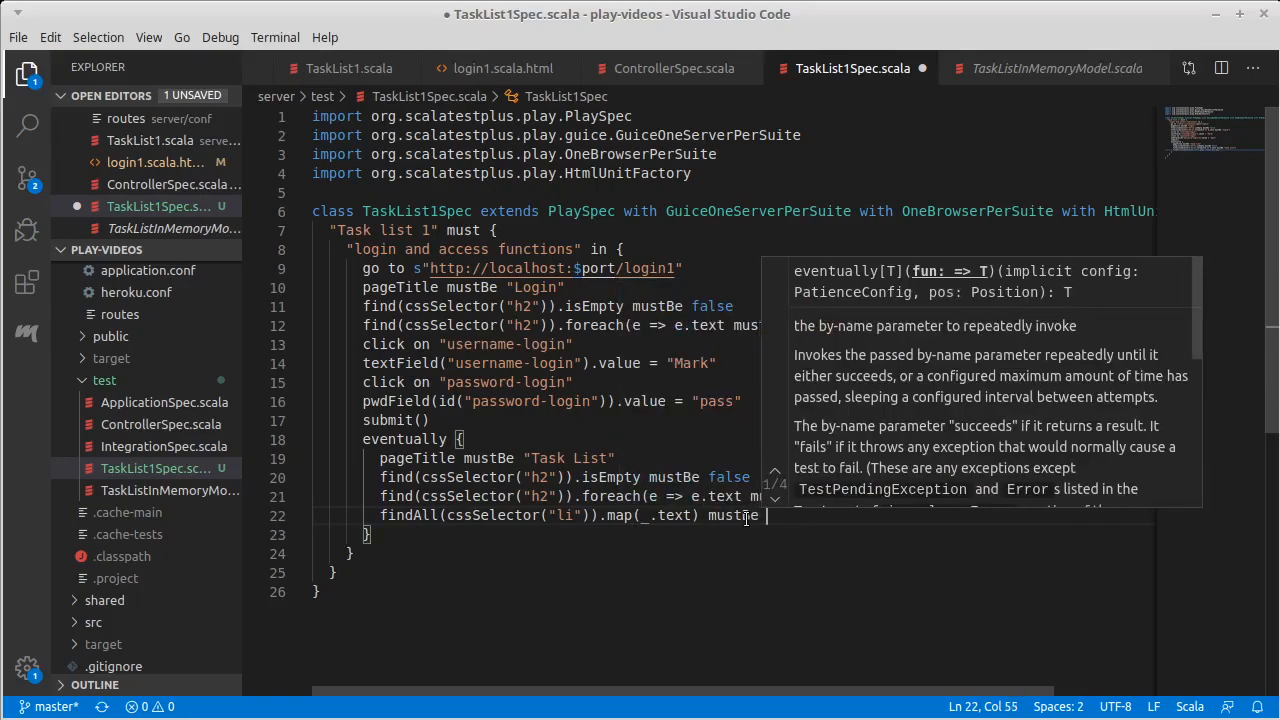
pyautogui.write('List("Make videos", "eat","sleep","code")')
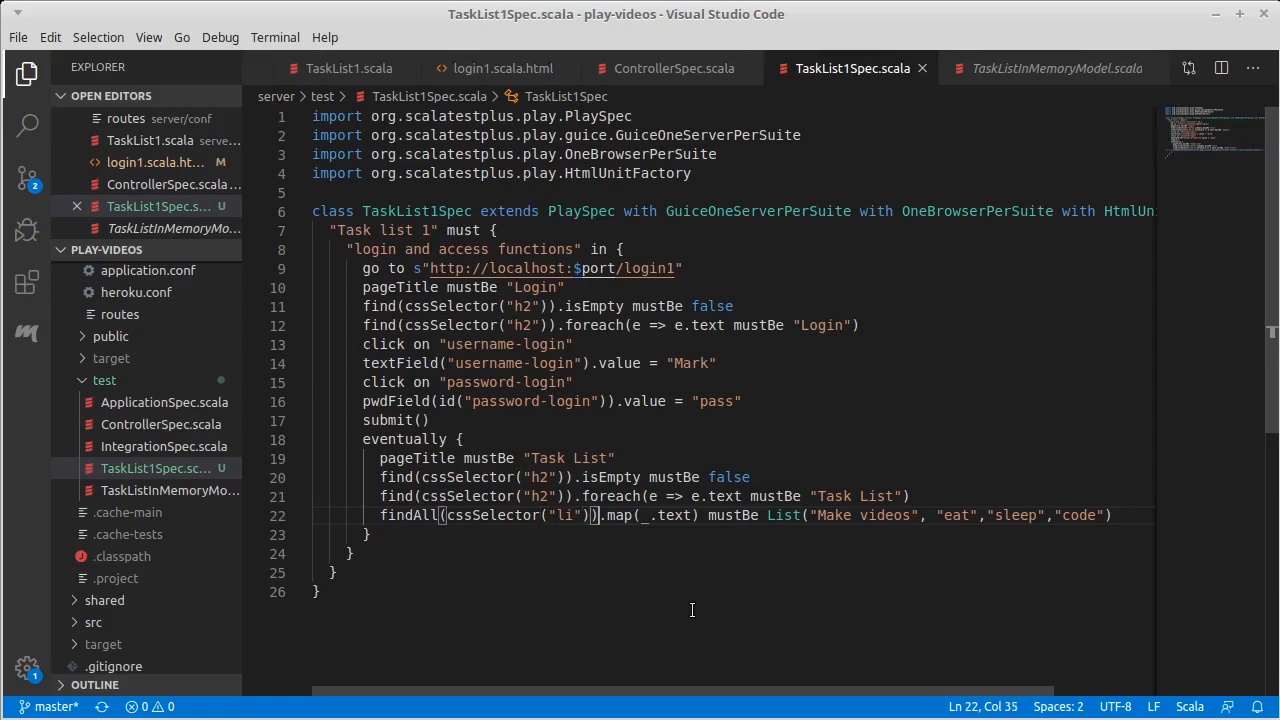
# Insert .toList after findAll(cssSelector("li")) and save the spec.
pyautogui.write('.toList')
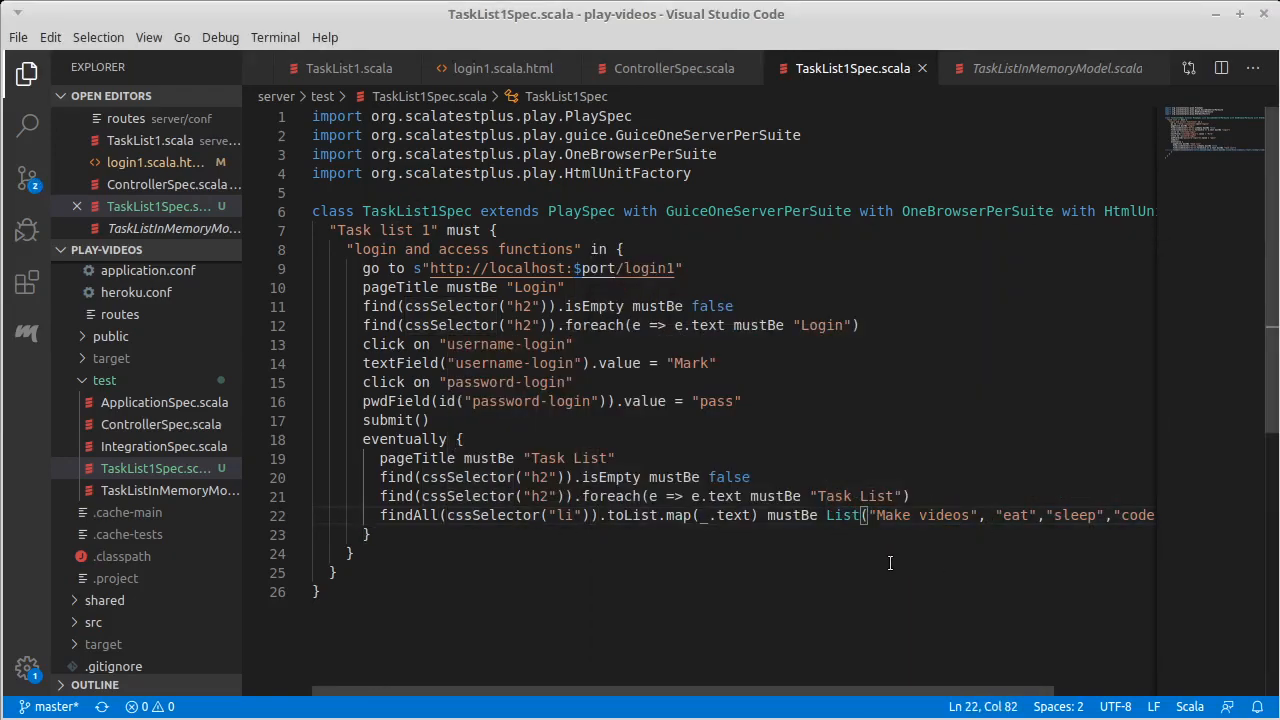
pyautogui.moveTo(770, 548)
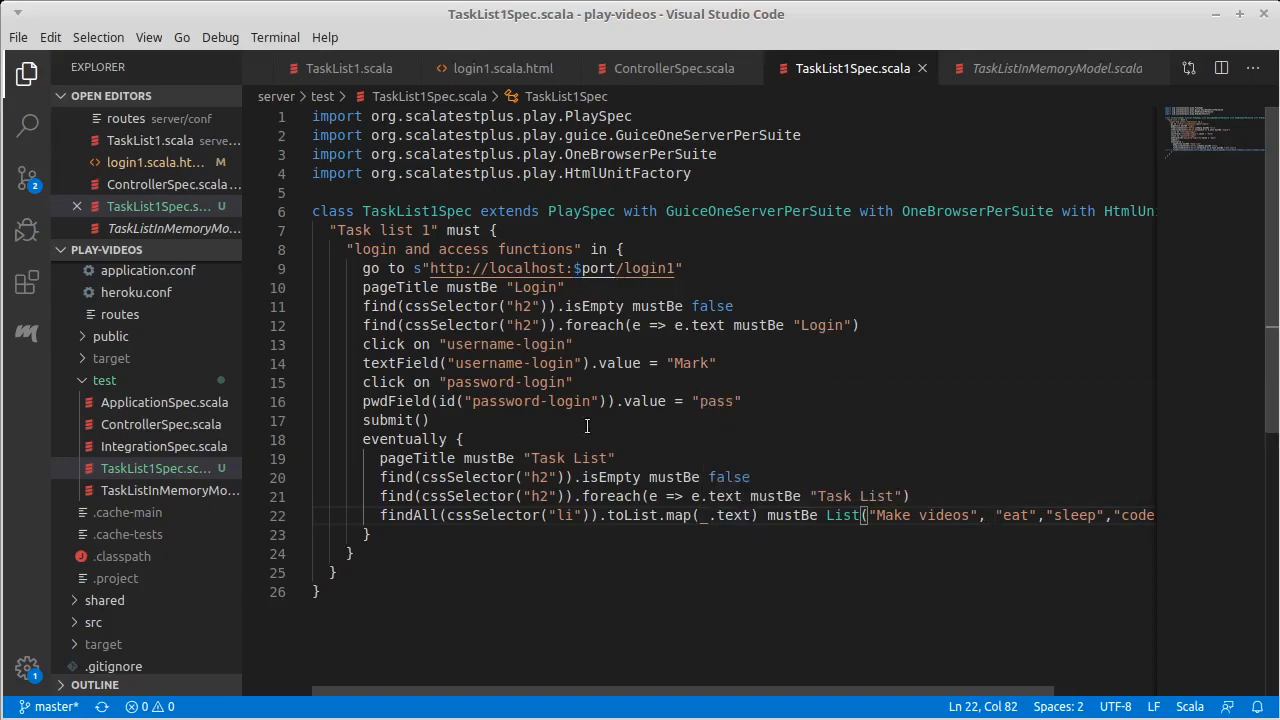
pyautogui.moveTo(608, 536)
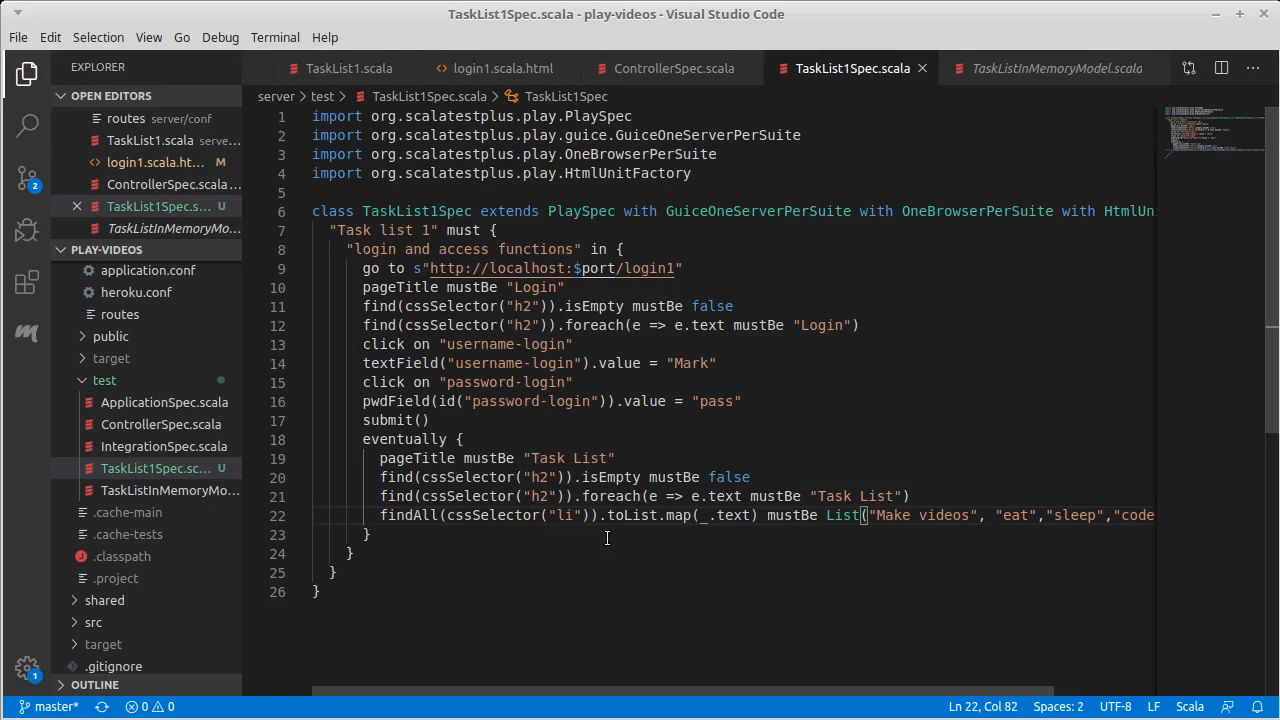